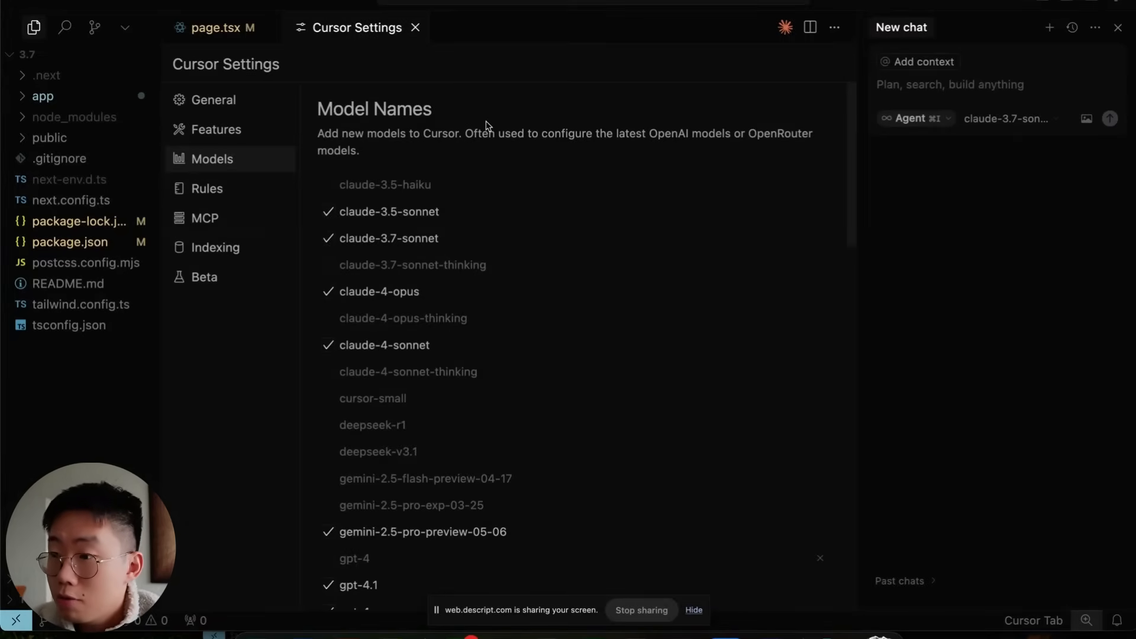
scroll("down", 3)
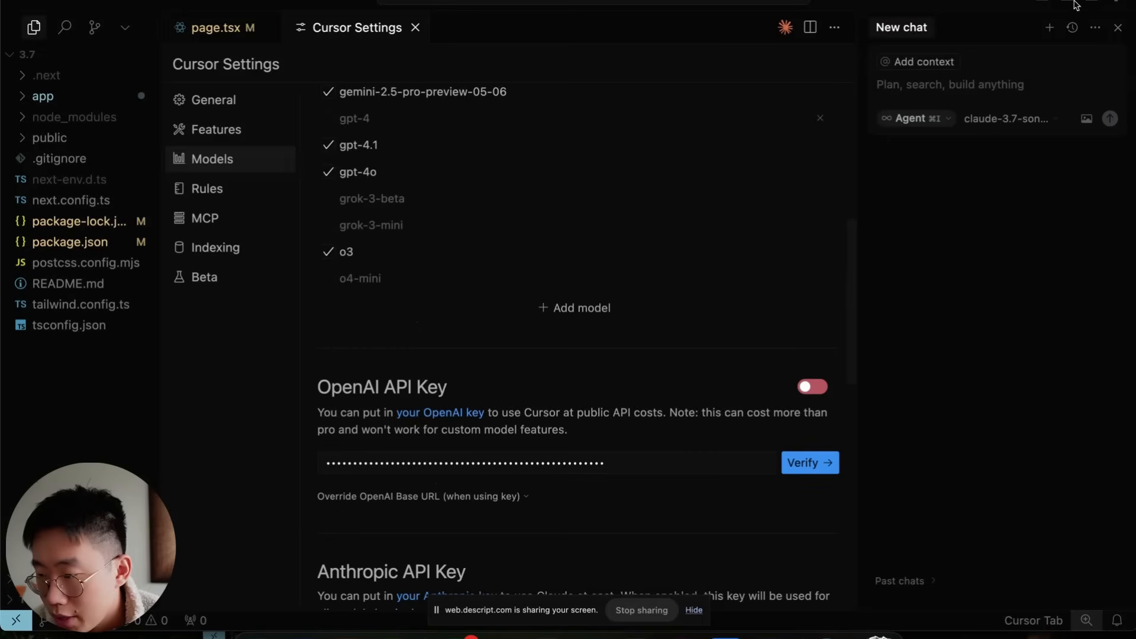
scroll("down", 3)
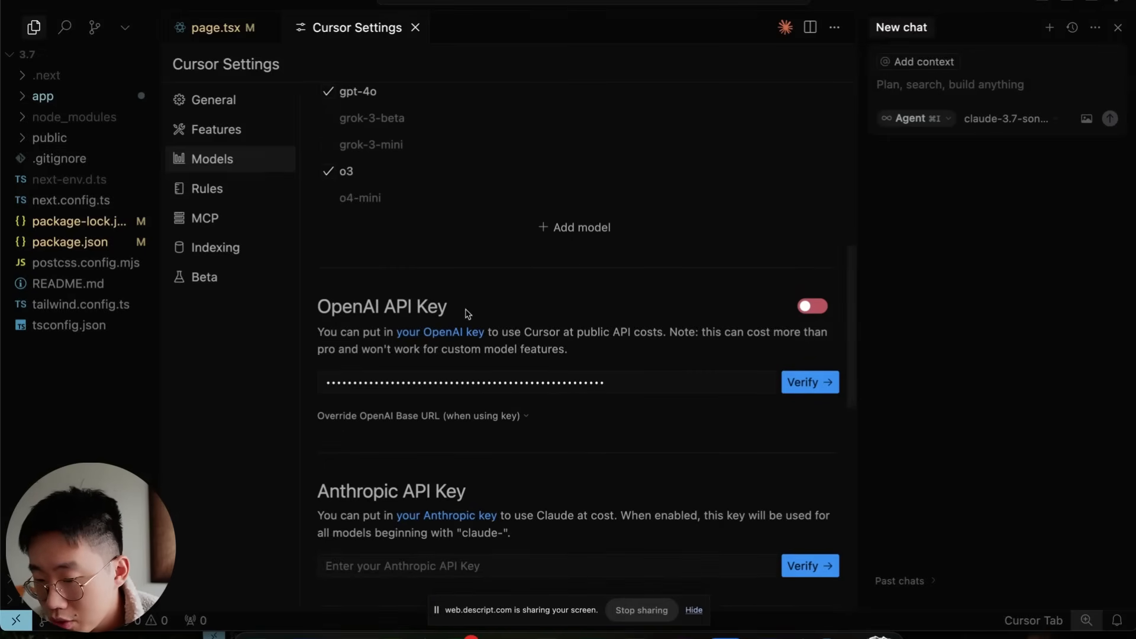
left_click(422, 415)
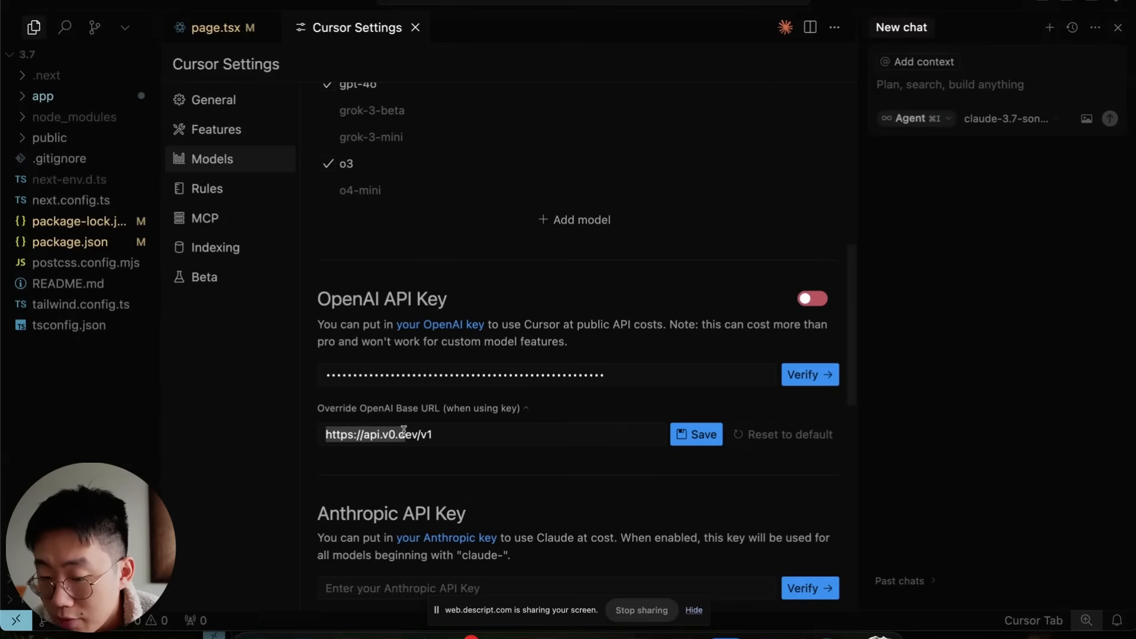
left_click(452, 434)
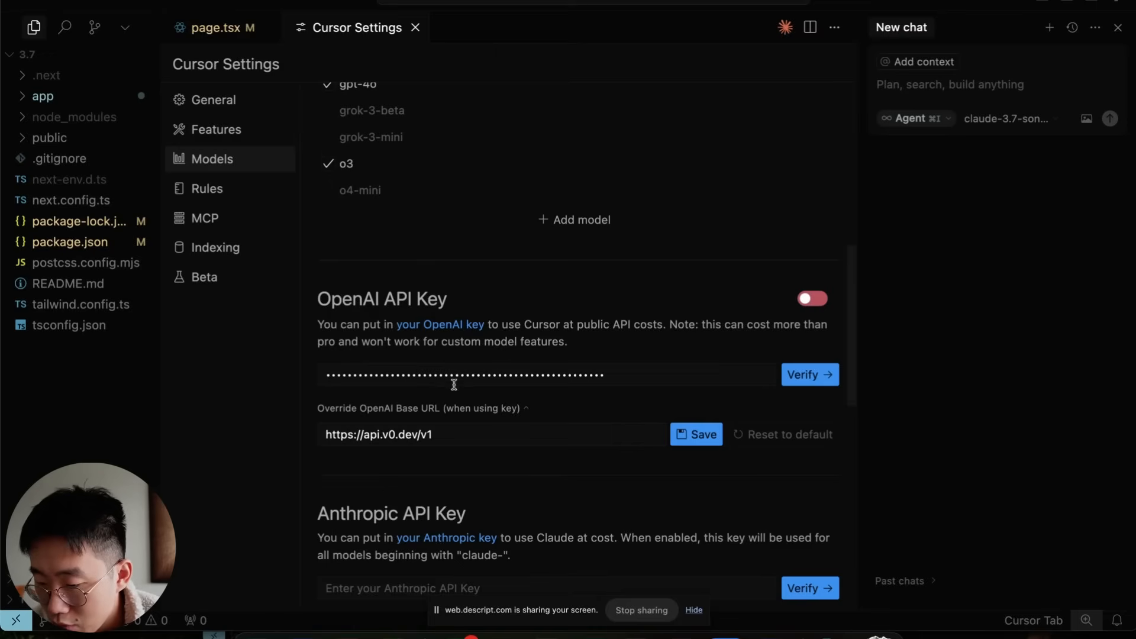
left_click(812, 298)
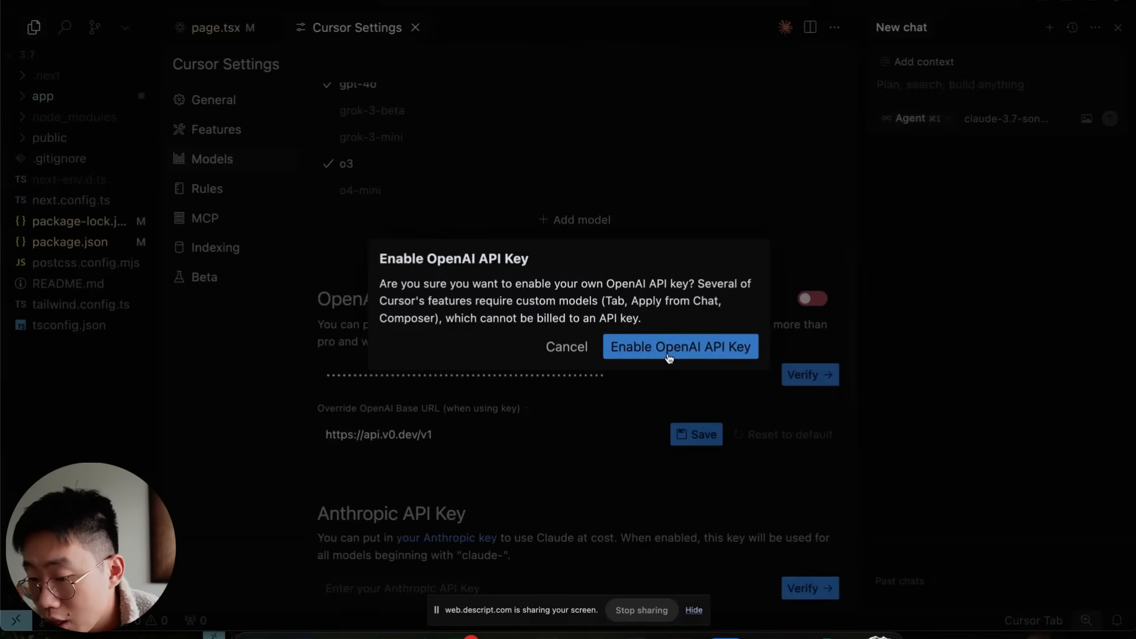
Step: Confirm 'Enable OpenAI API Key' so the key toggle turns green
left_click(680, 347)
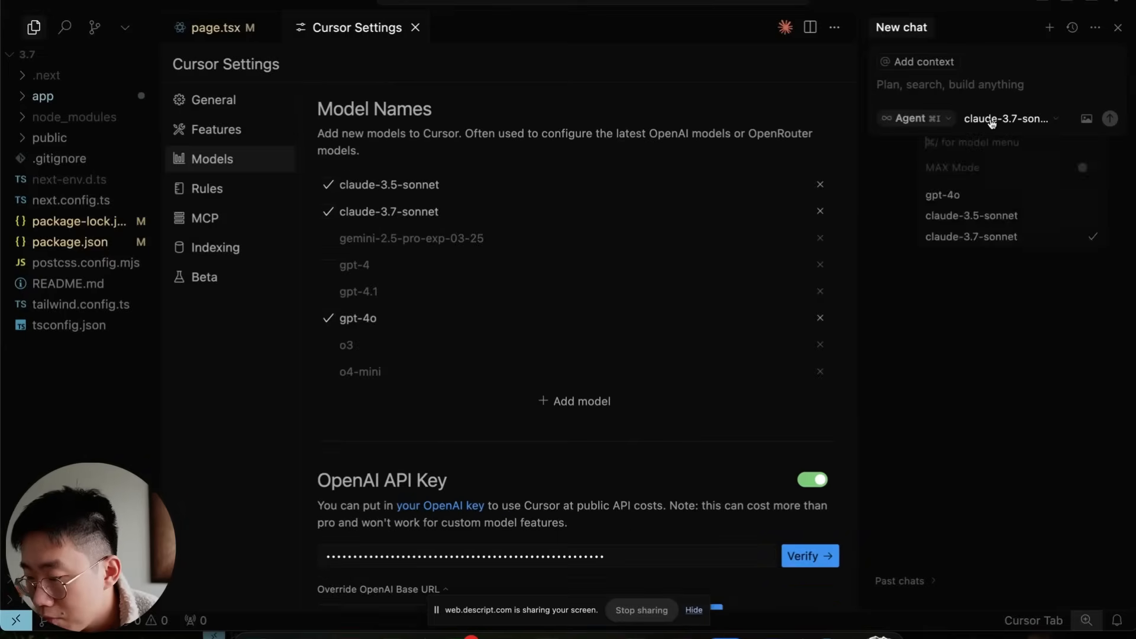
mouse_move(971, 195)
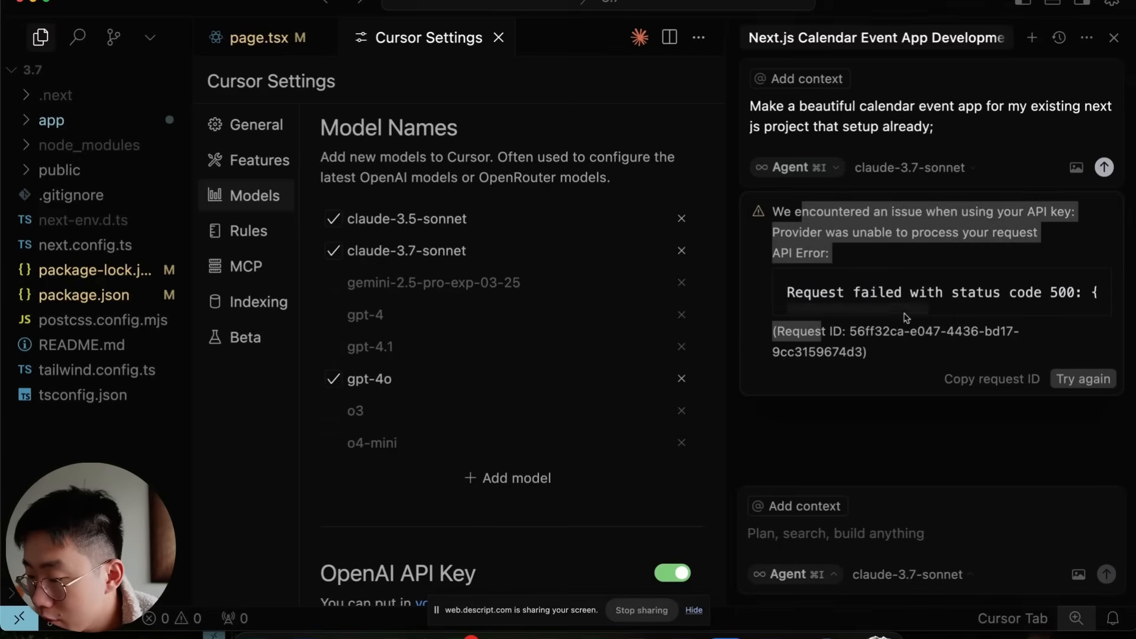
mouse_move(512, 450)
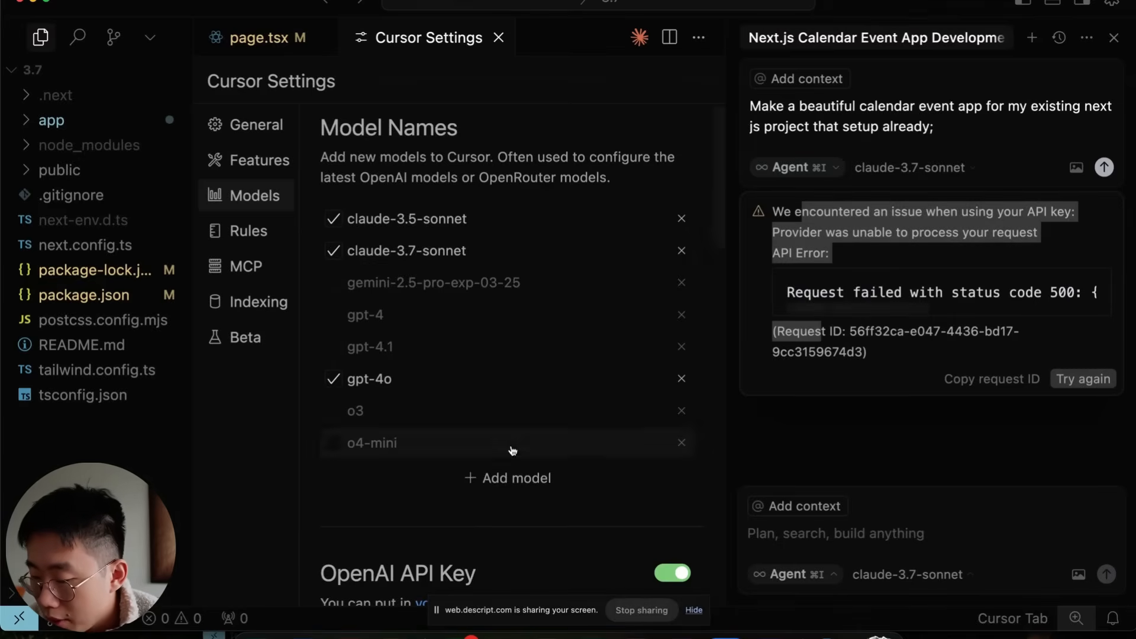
Step: Turn off the custom OpenAI API key and open the calendar app's new-event form
scroll("down", 3)
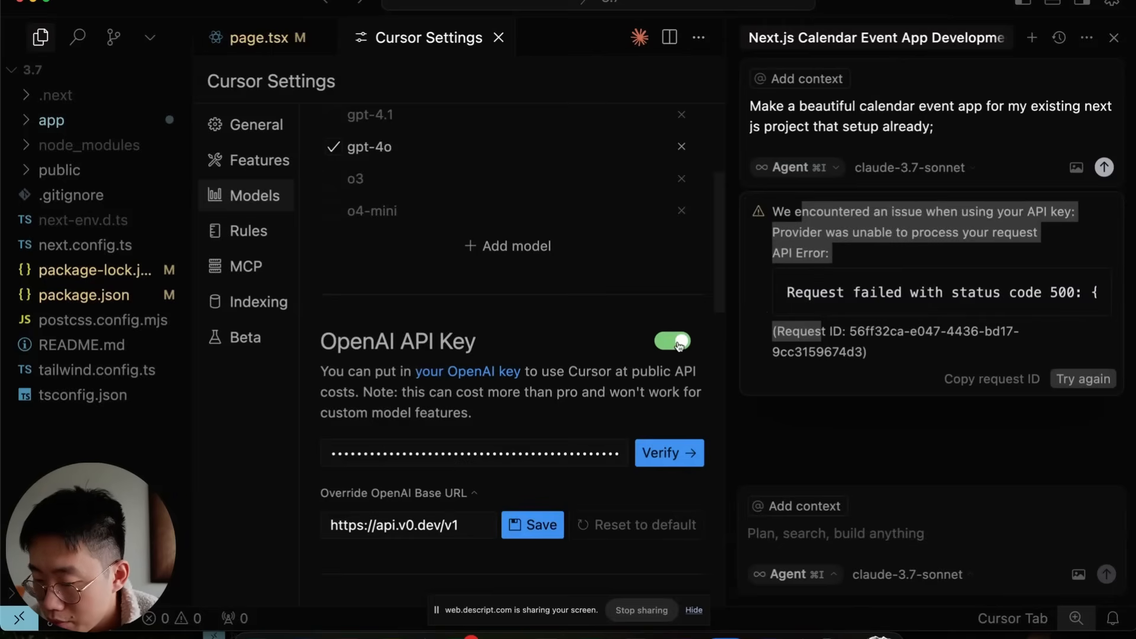
left_click(672, 341)
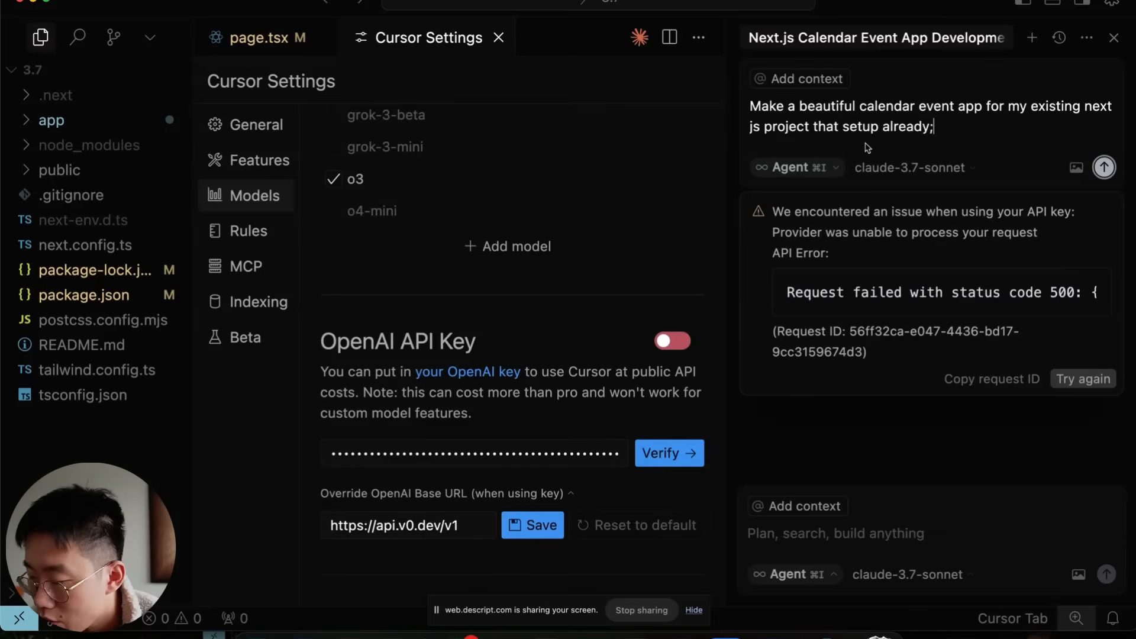
mouse_move(920, 172)
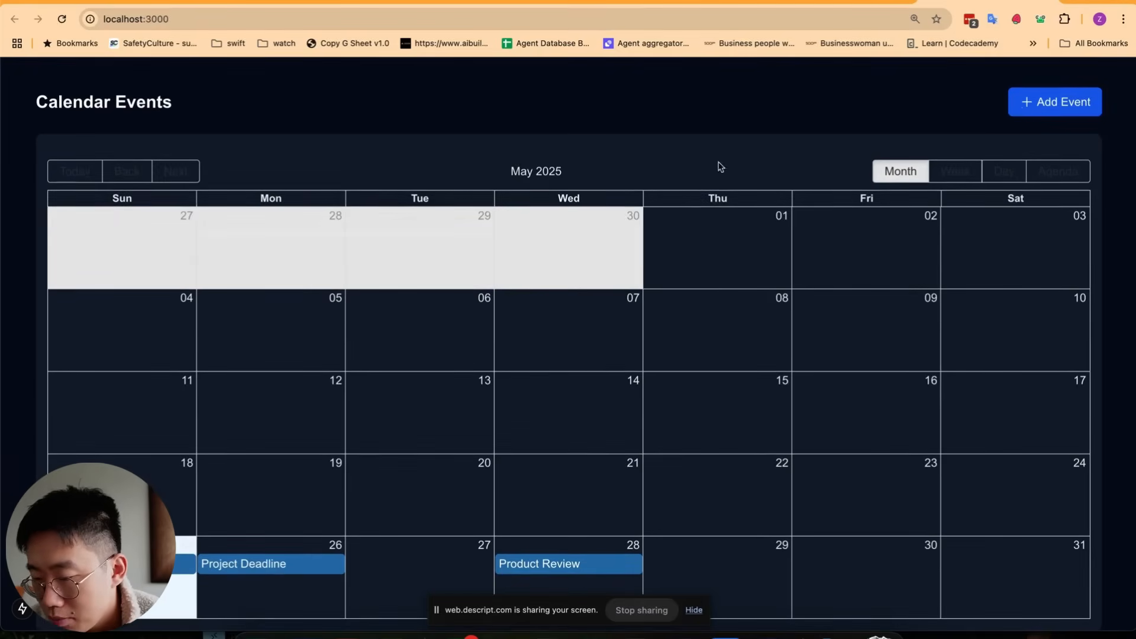
left_click(1055, 102)
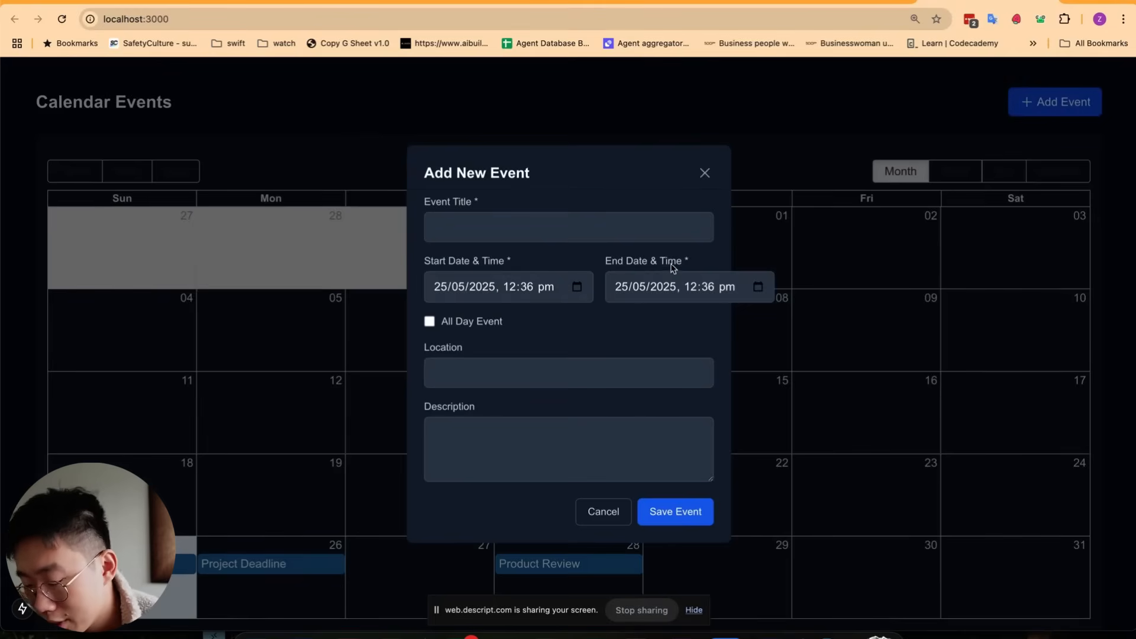
mouse_move(780, 160)
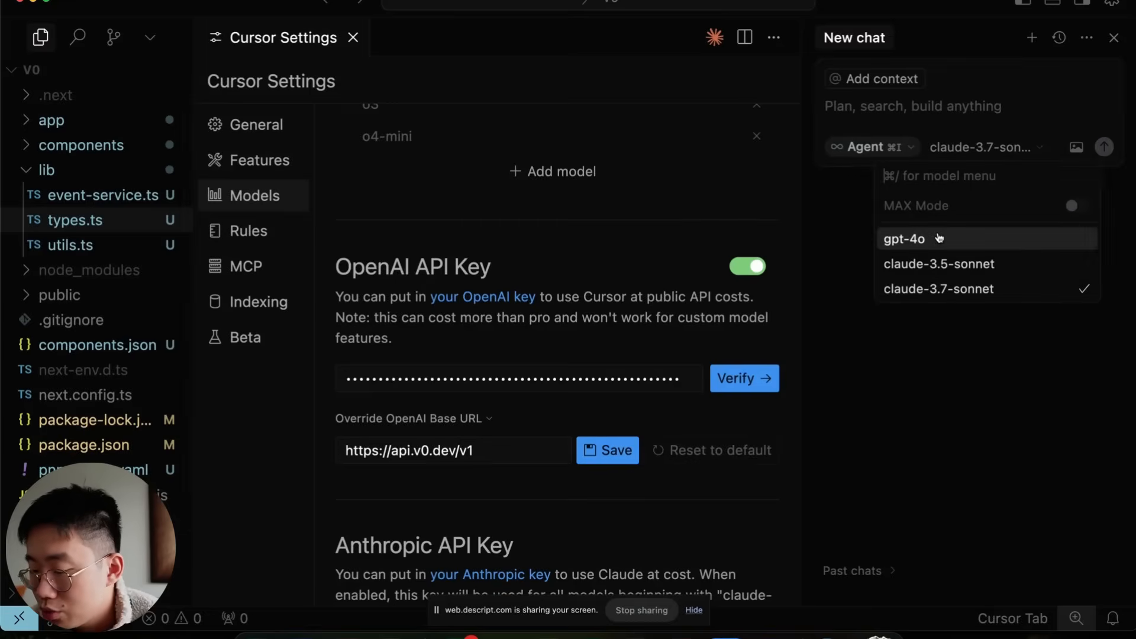
Step: Pick gpt-4o from the chat panel's model dropdown
left_click(904, 239)
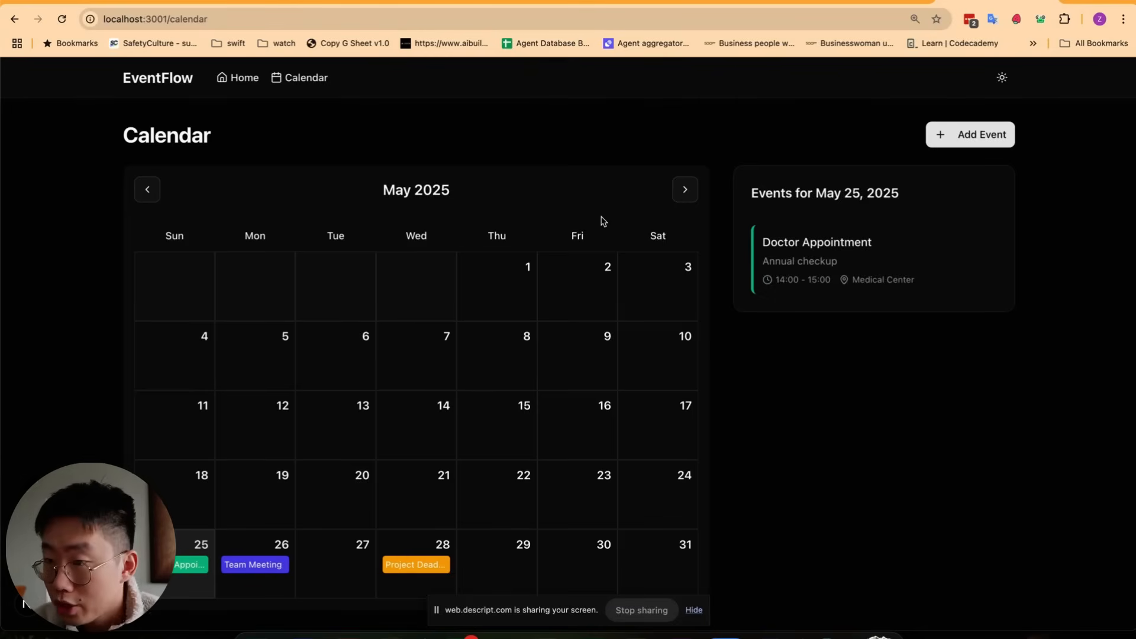
Step: Look over the EventFlow month view and open an event in the Edit Event dialog
scroll("down", 3)
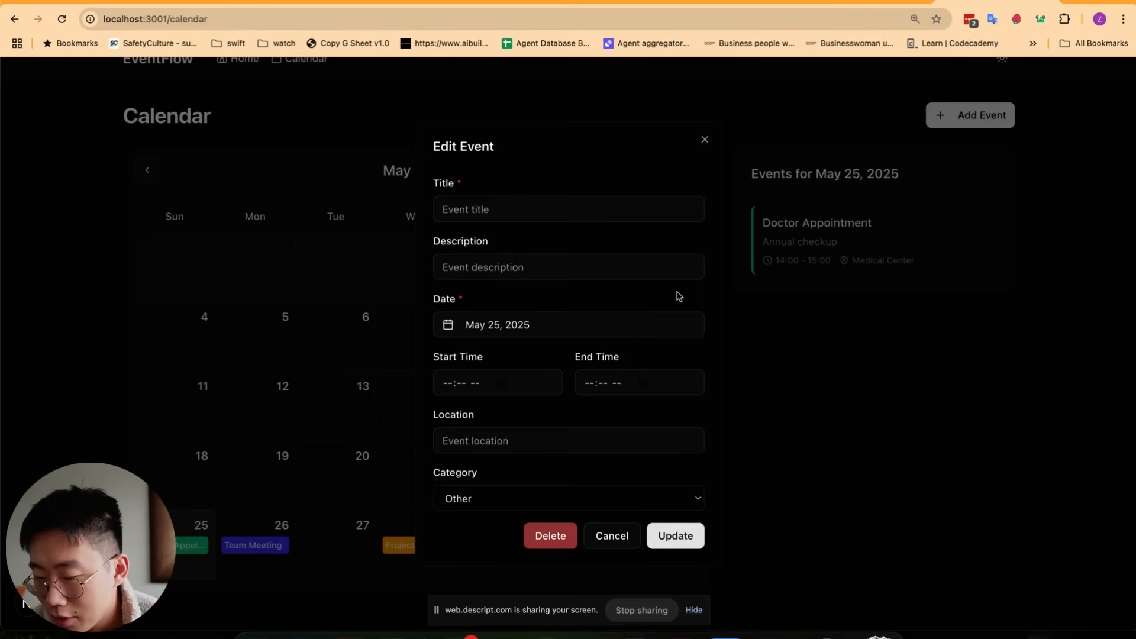
left_click(611, 535)
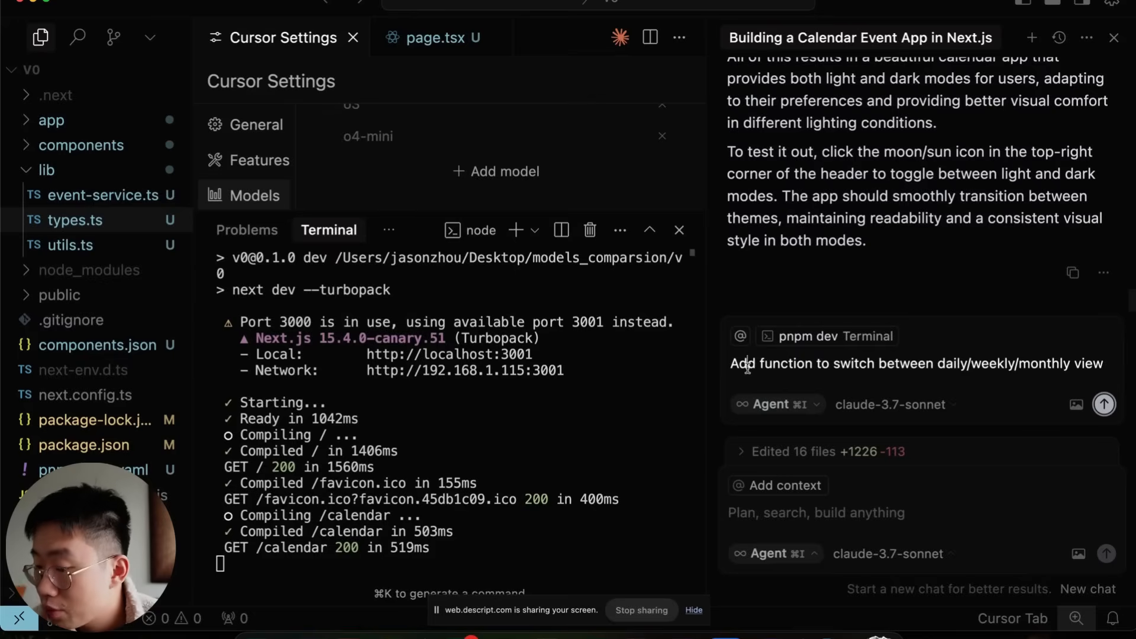
Step: Disable the OpenAI API key and resend the daily/weekly/monthly view-switching prompt
left_click(890, 404)
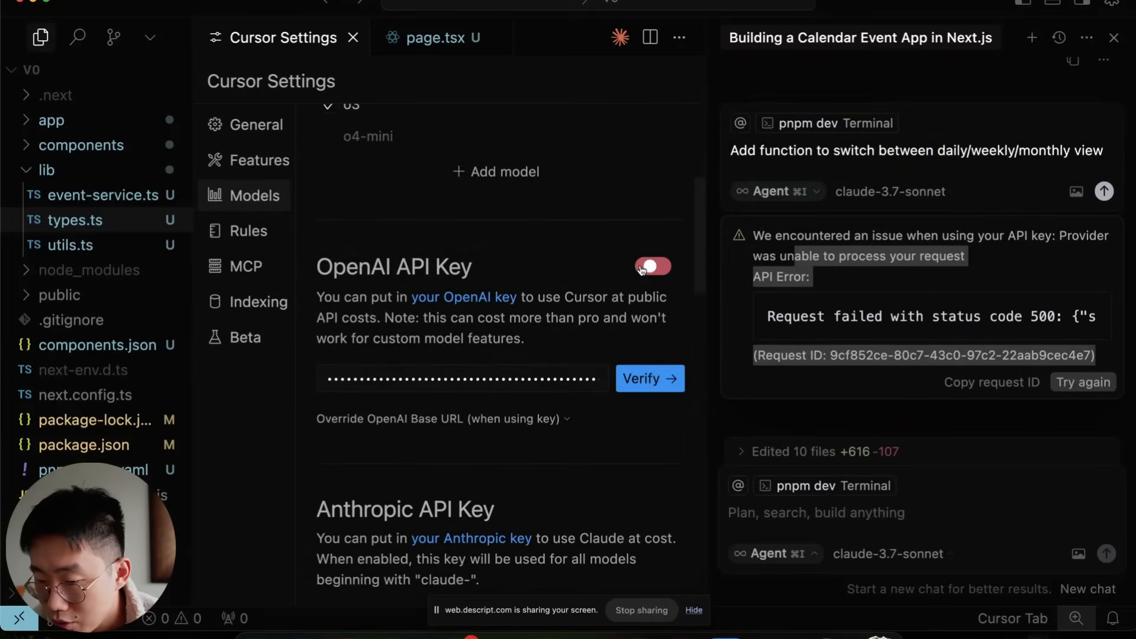
left_click(652, 267)
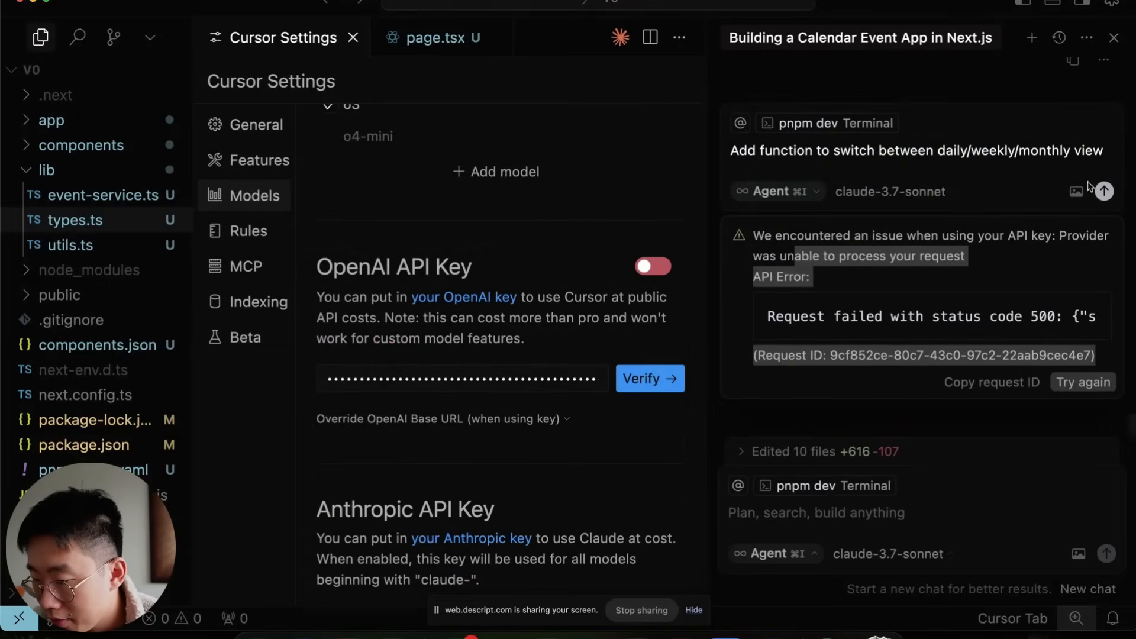
left_click(1082, 381)
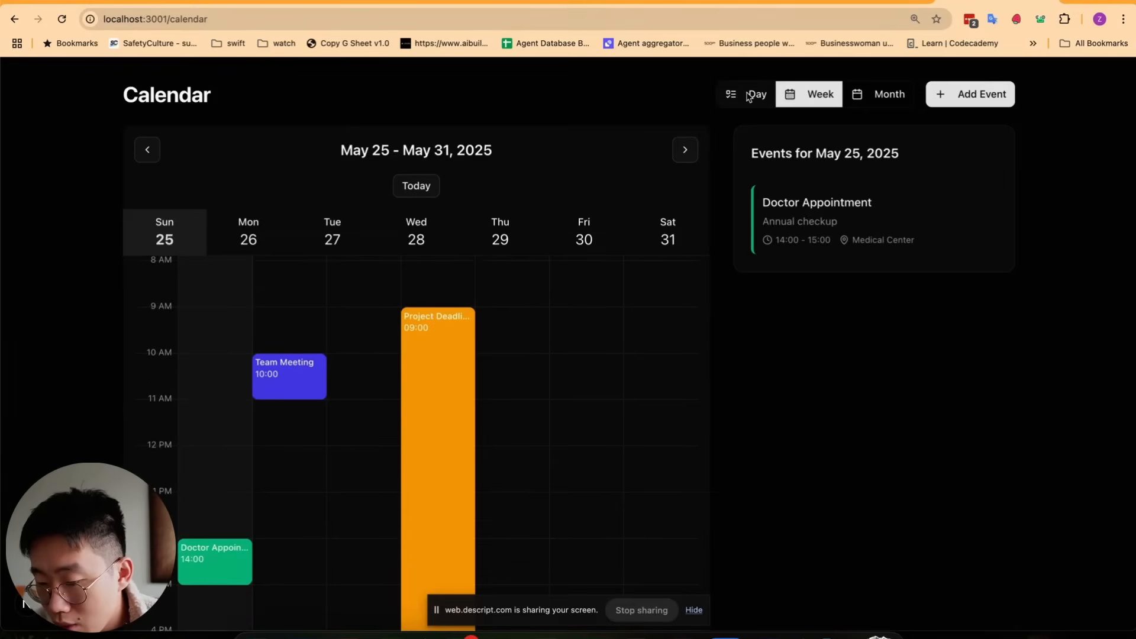
Step: Show the EventFlow calendar in Day view instead of Week
left_click(747, 95)
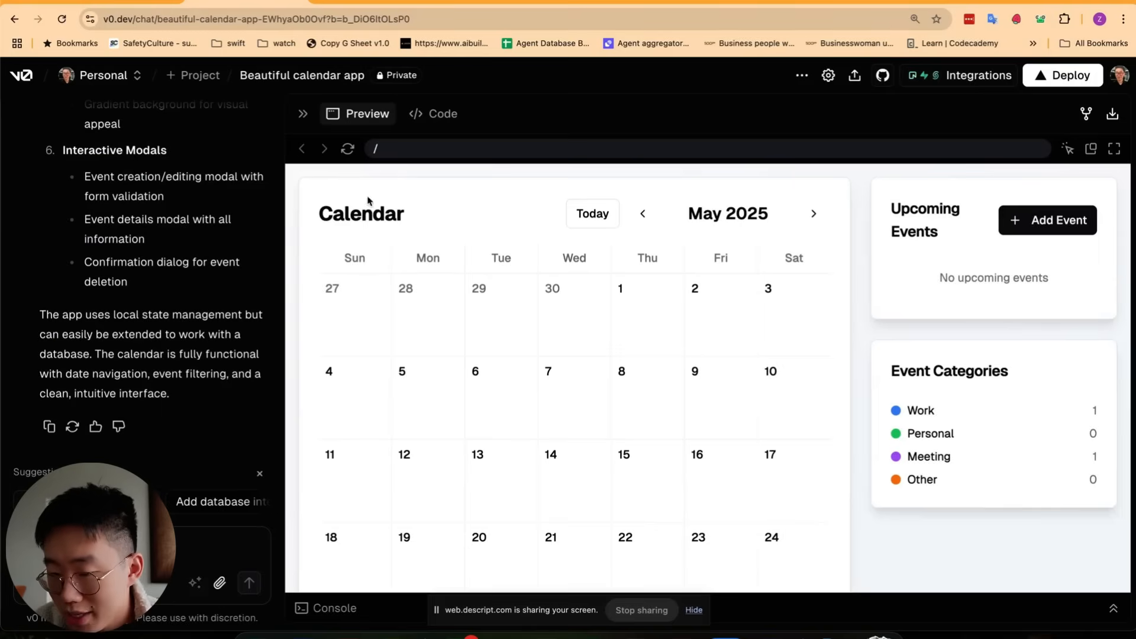
mouse_move(234, 215)
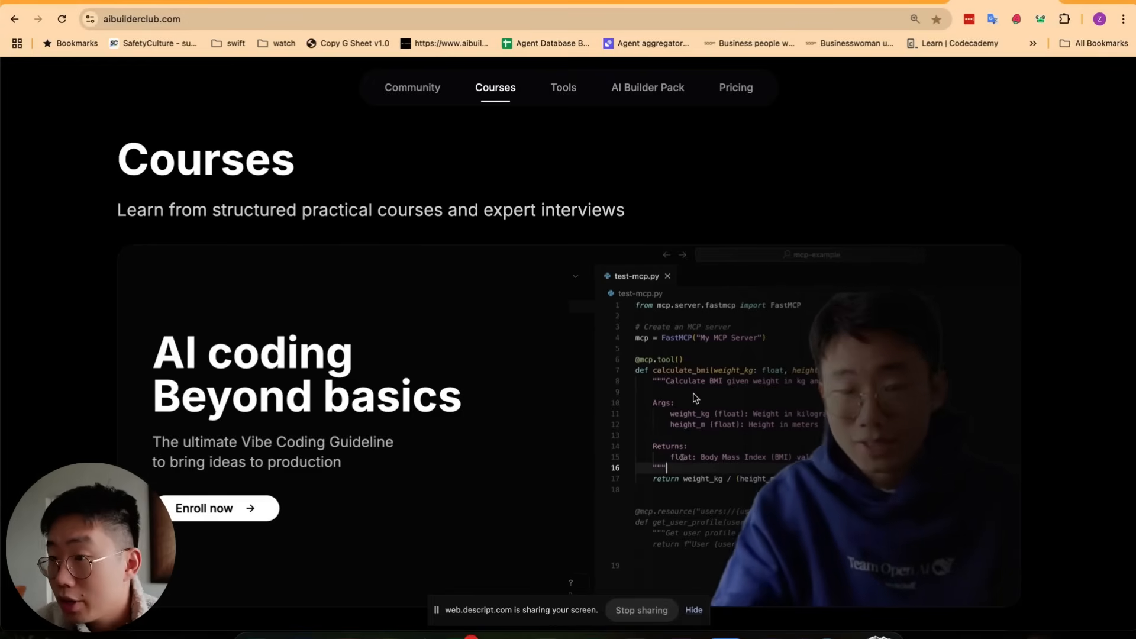
Step: Browse the Courses page, then go to the Premium Tools section
scroll("down", 3)
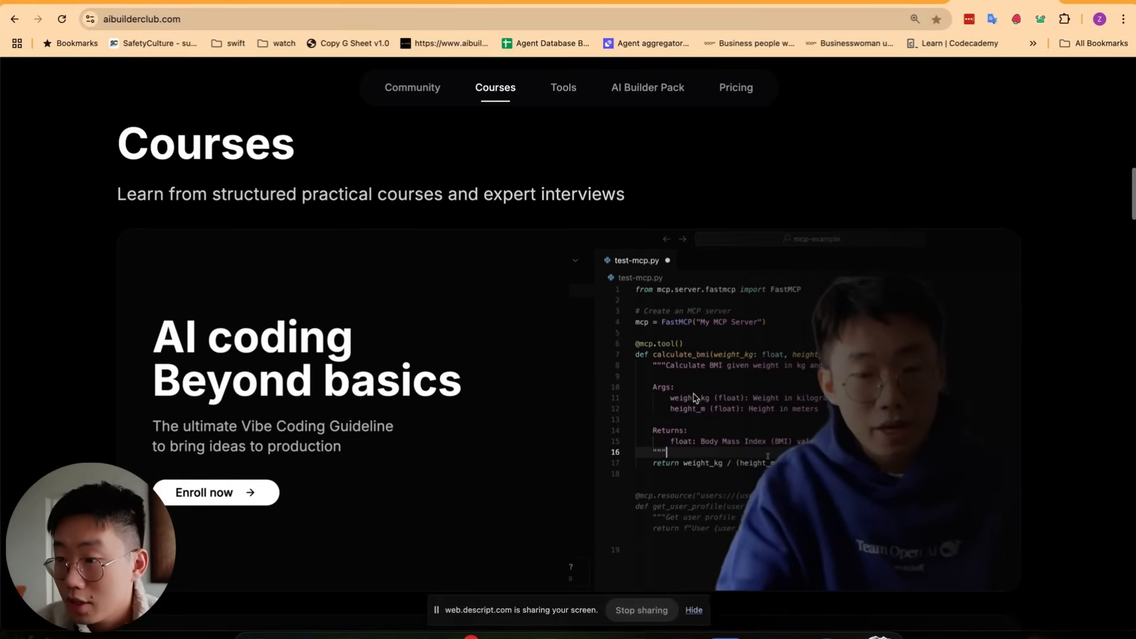
scroll("down", 3)
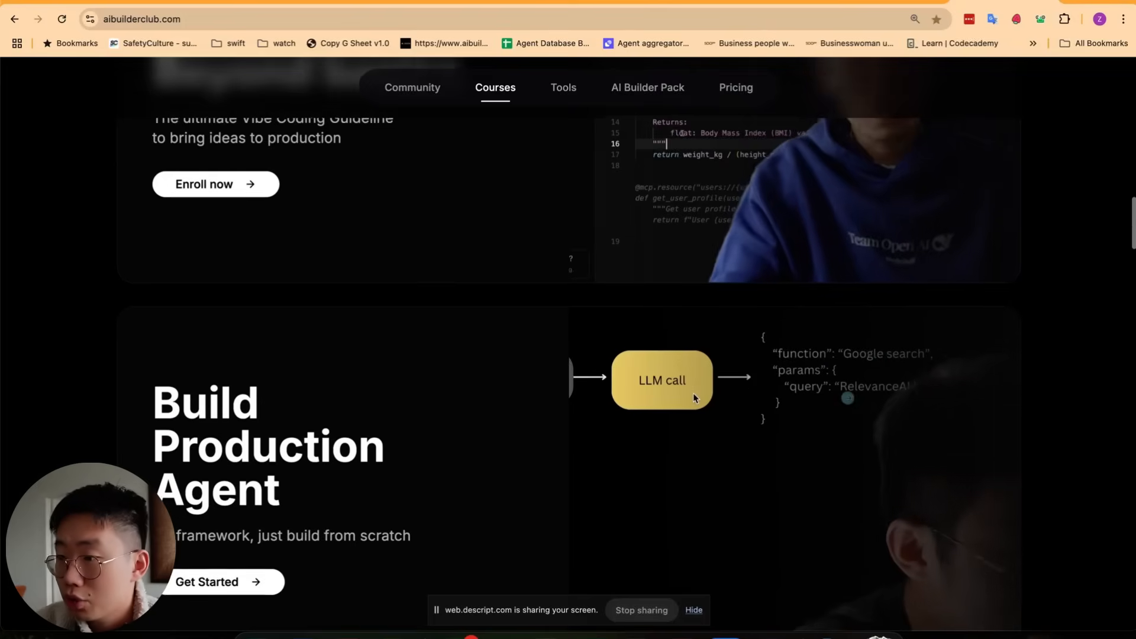
scroll("down", 3)
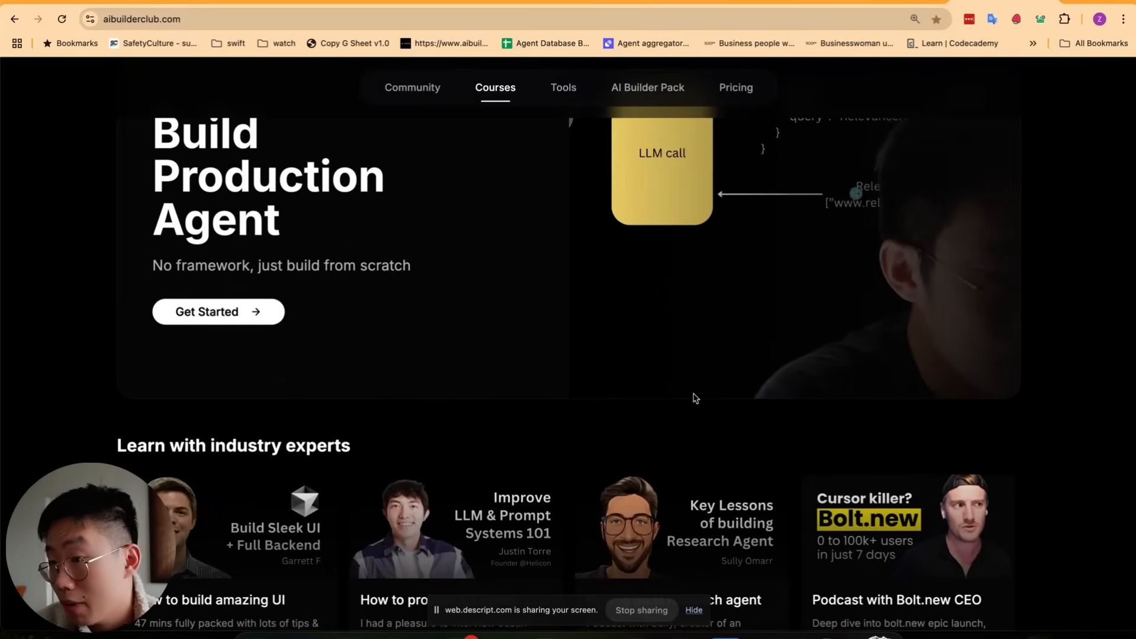
left_click(563, 88)
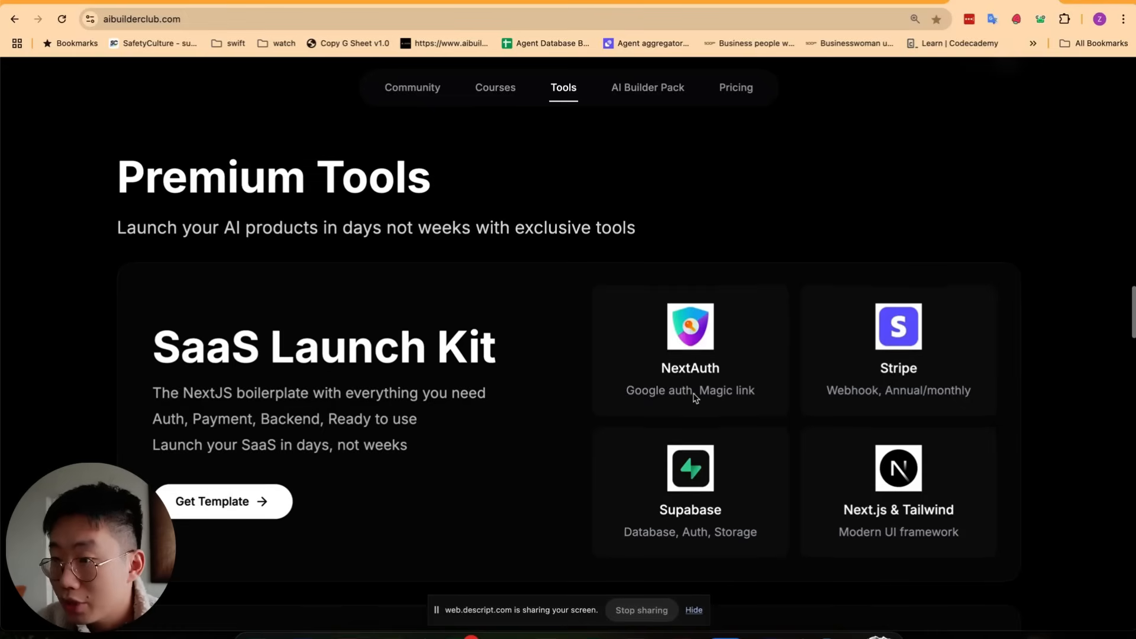
Step: Browse the Premium Tools list and open the Community of Builders page
scroll("down", 3)
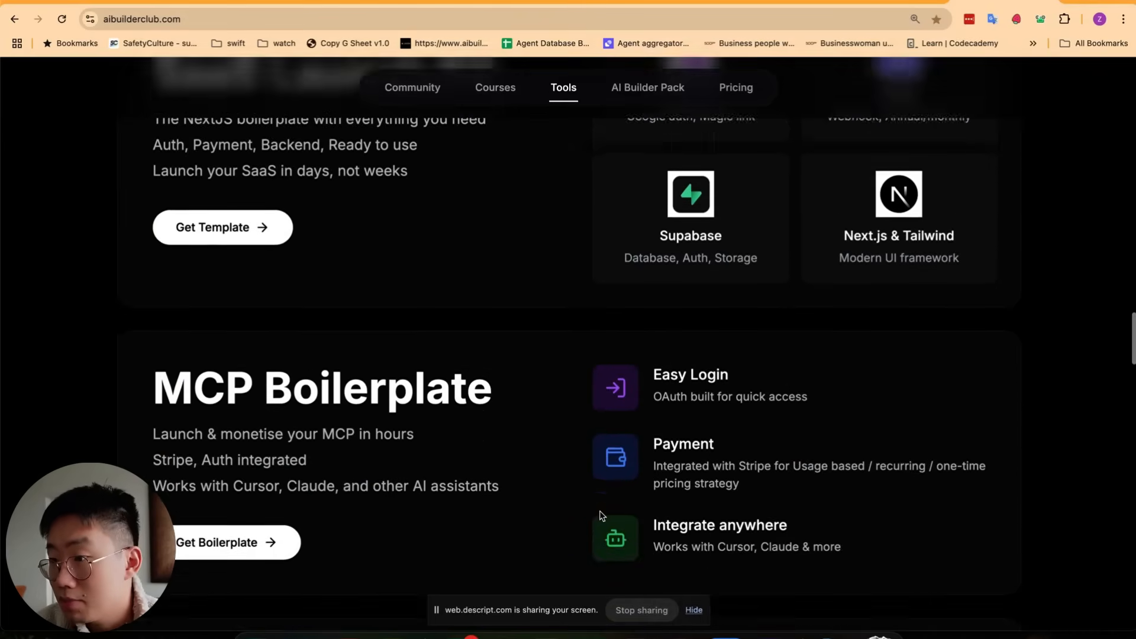
scroll("down", 3)
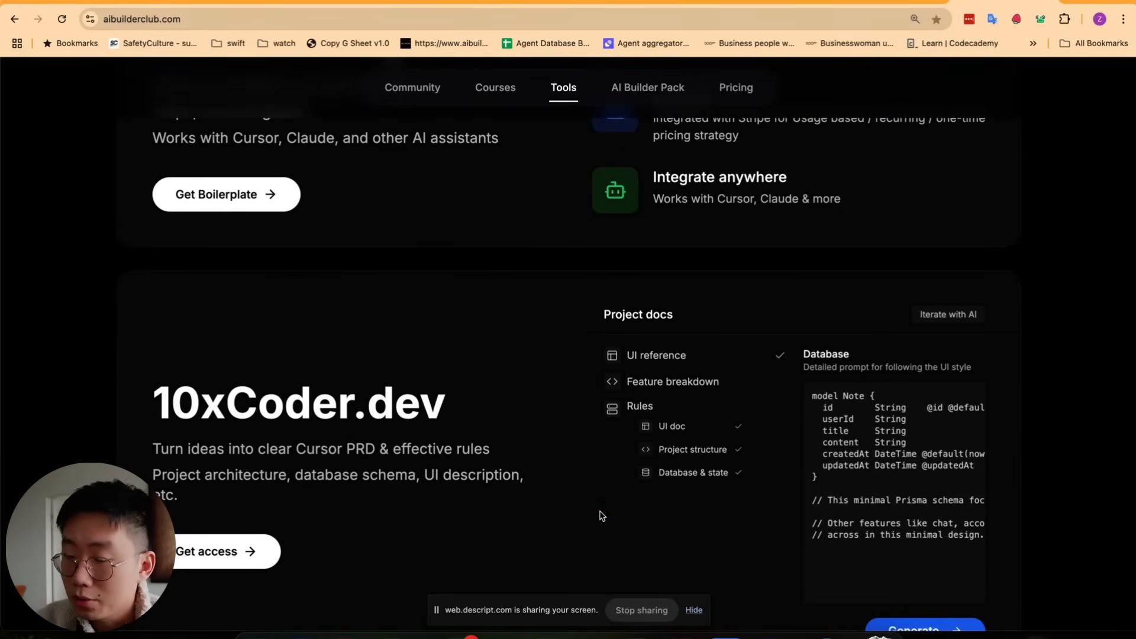
left_click(495, 88)
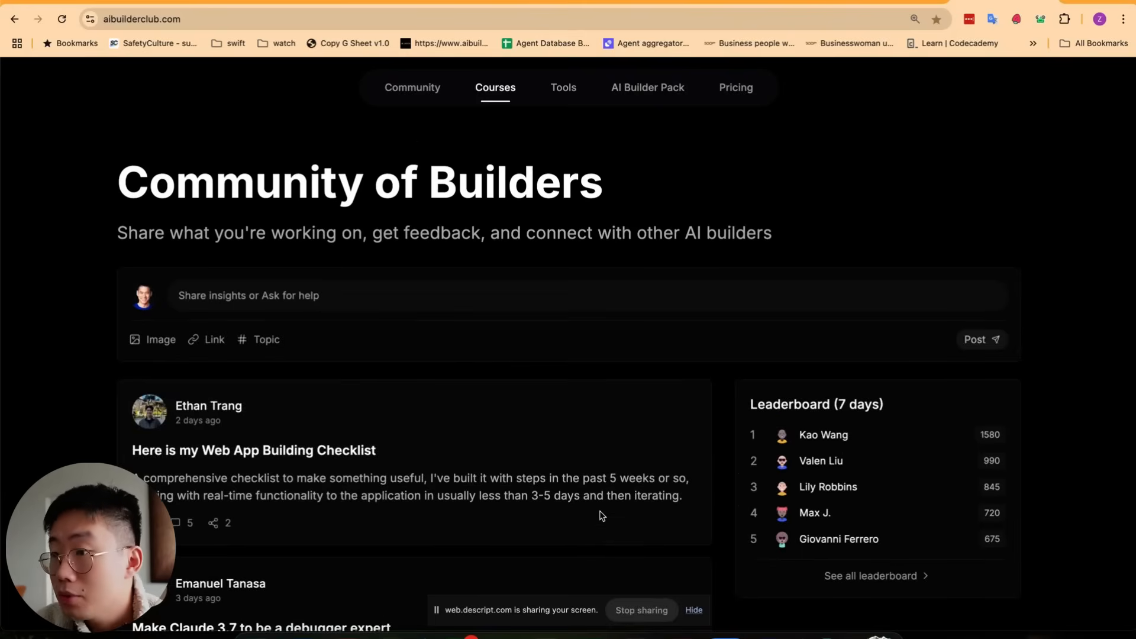